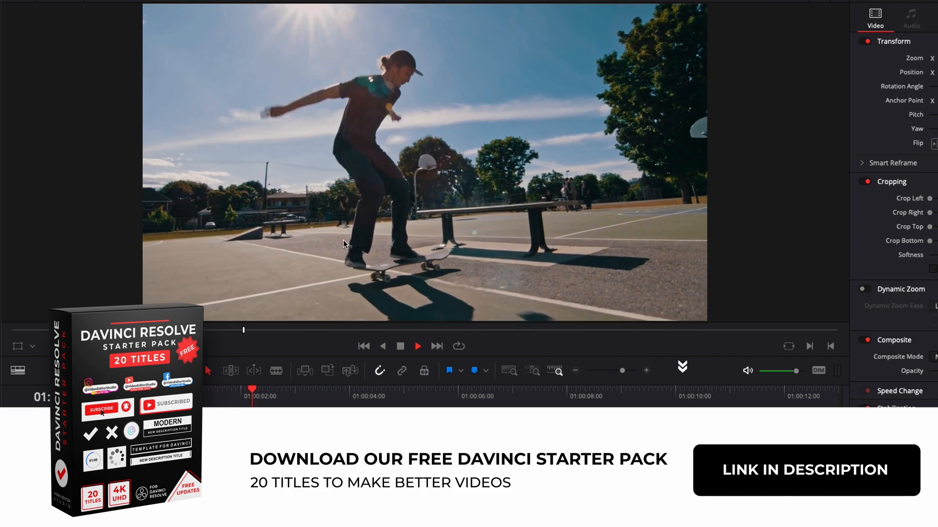
Step: Stop playback and park the playhead on the mid-jump frame at 01:00:03:07
{"action": "left_click", "coordinate": [361, 395]}
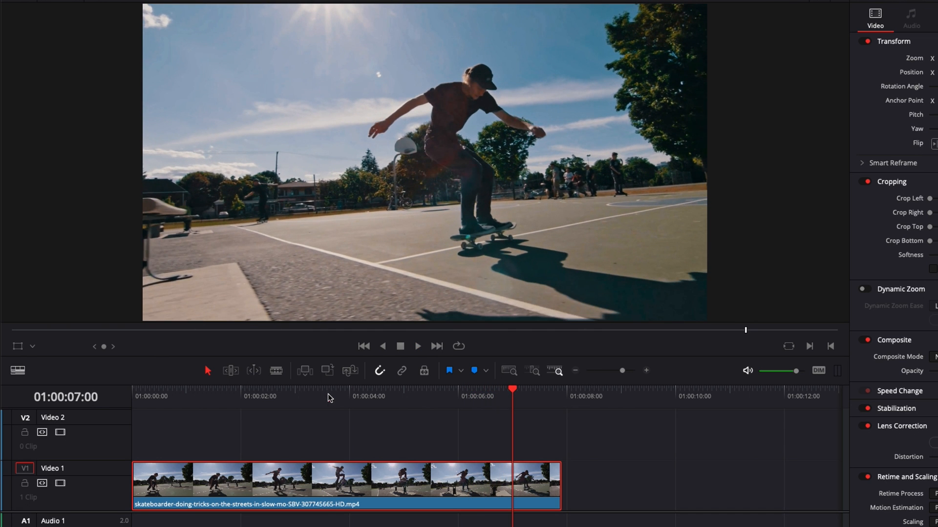
{"action": "left_click", "coordinate": [306, 397]}
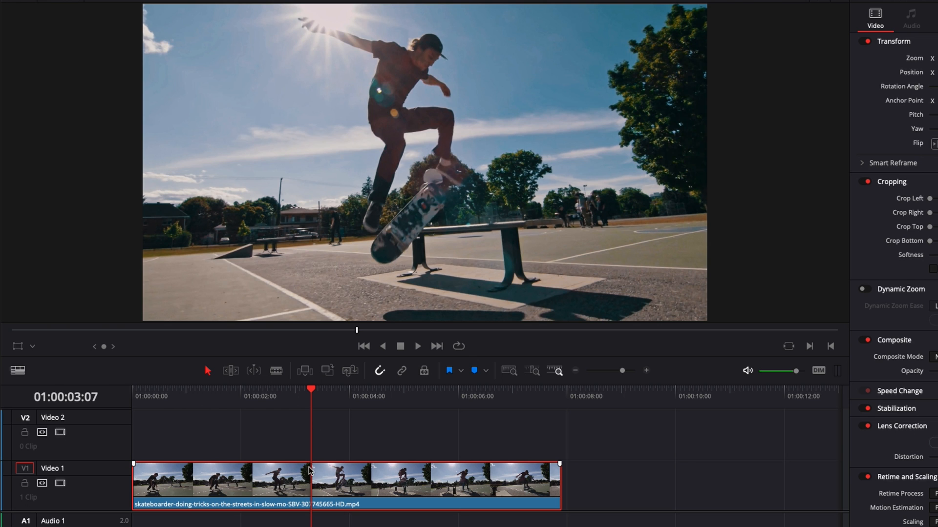
Step: Show Retime Controls on the skateboard clip, revealing its 100% speed-change bar
{"action": "right_click", "coordinate": [311, 478]}
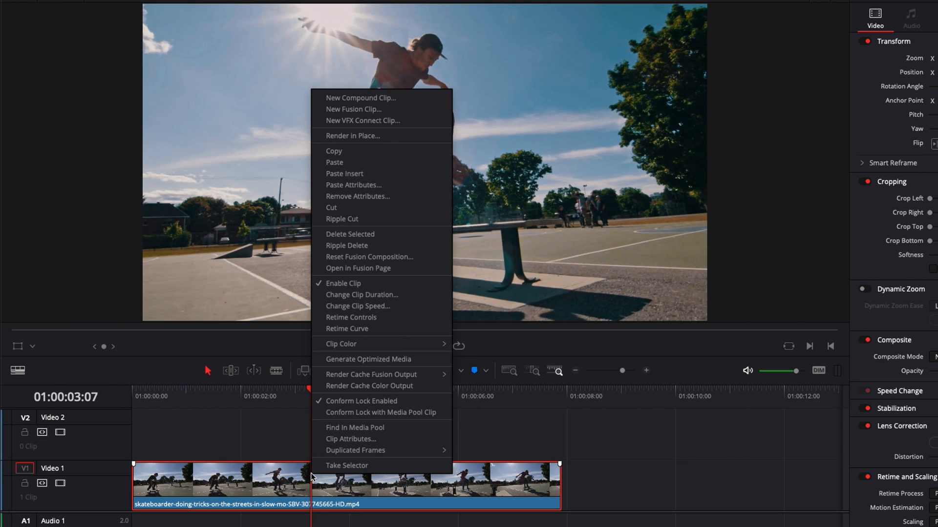
{"action": "mouse_move", "coordinate": [351, 317]}
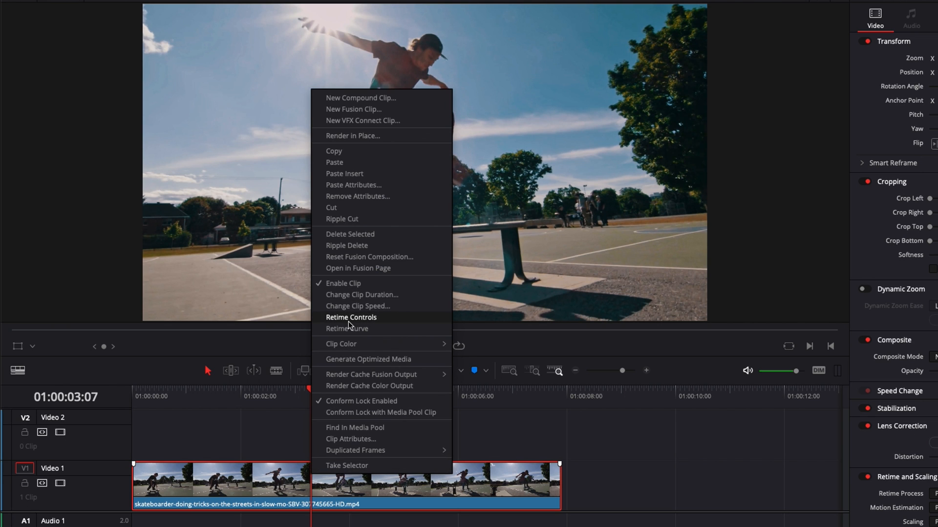
{"action": "left_click", "coordinate": [351, 317]}
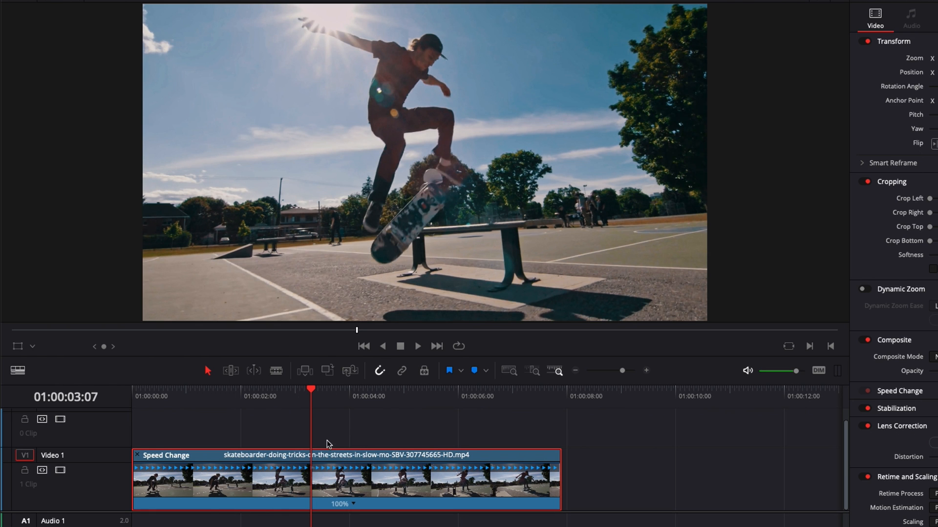
{"action": "mouse_move", "coordinate": [321, 425]}
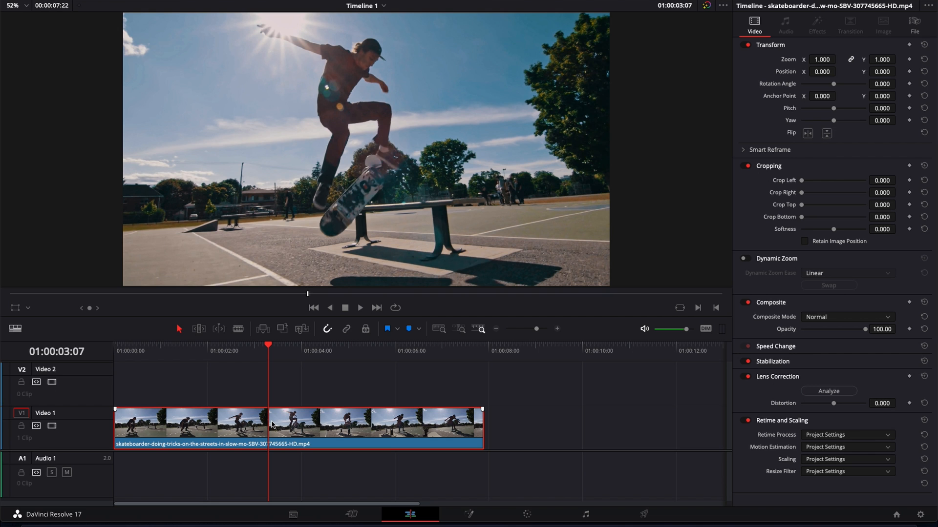
{"action": "key", "text": "cmd+r"}
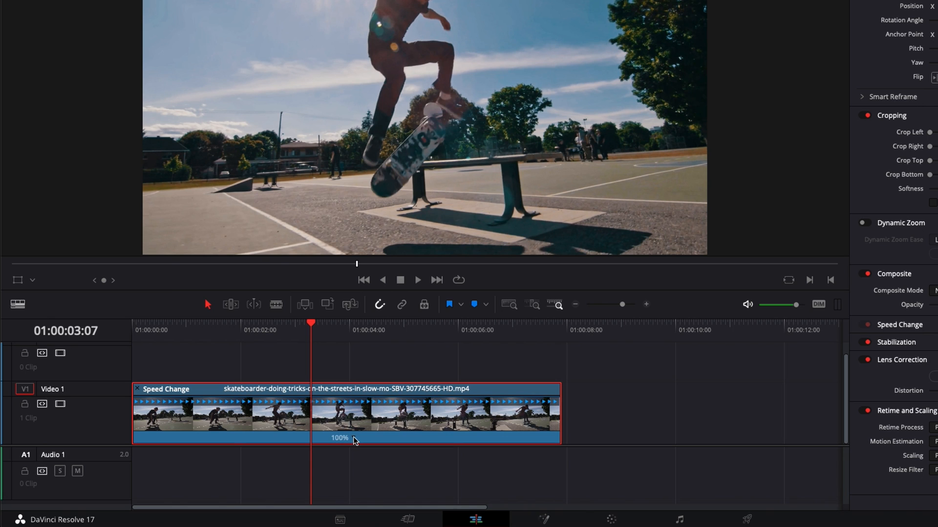
Step: Add a 0% Freeze Frame section at the mid-jump point and preview the result
{"action": "right_click", "coordinate": [340, 437]}
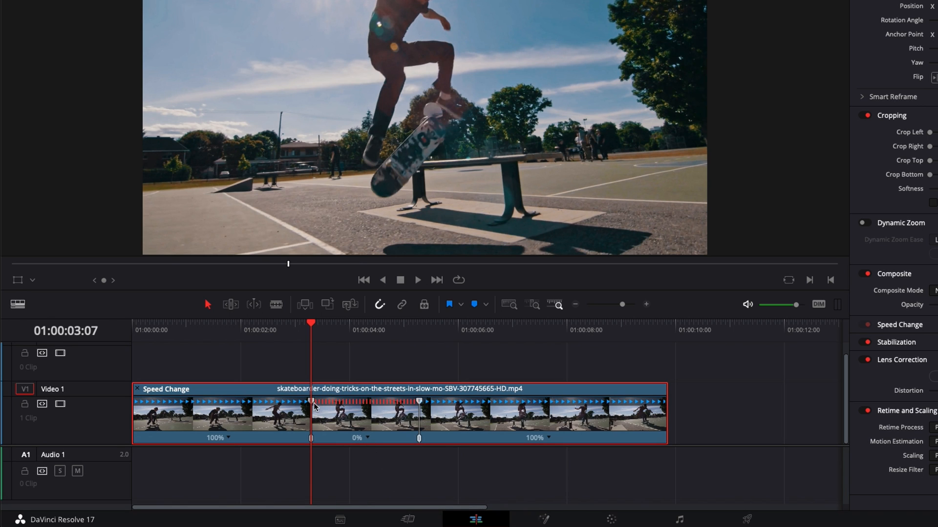
{"action": "mouse_move", "coordinate": [311, 371]}
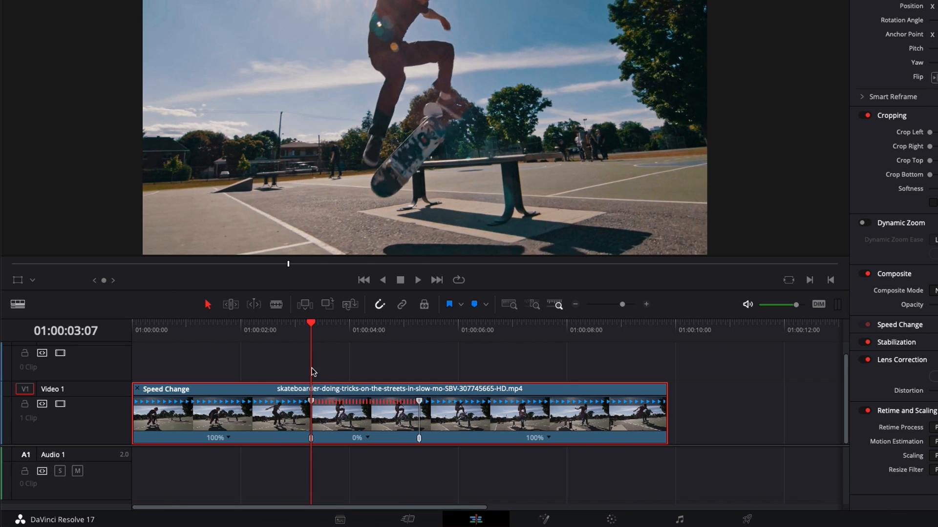
{"action": "mouse_move", "coordinate": [352, 452]}
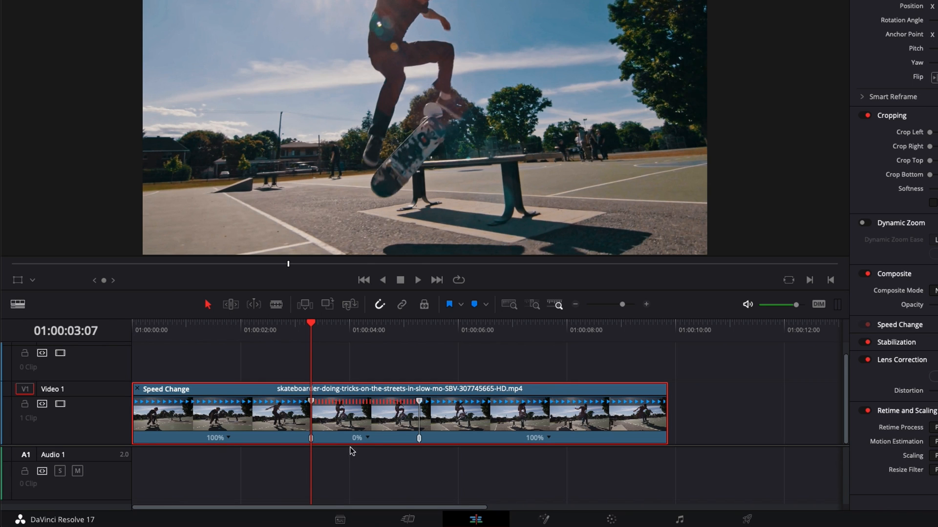
{"action": "mouse_move", "coordinate": [318, 412]}
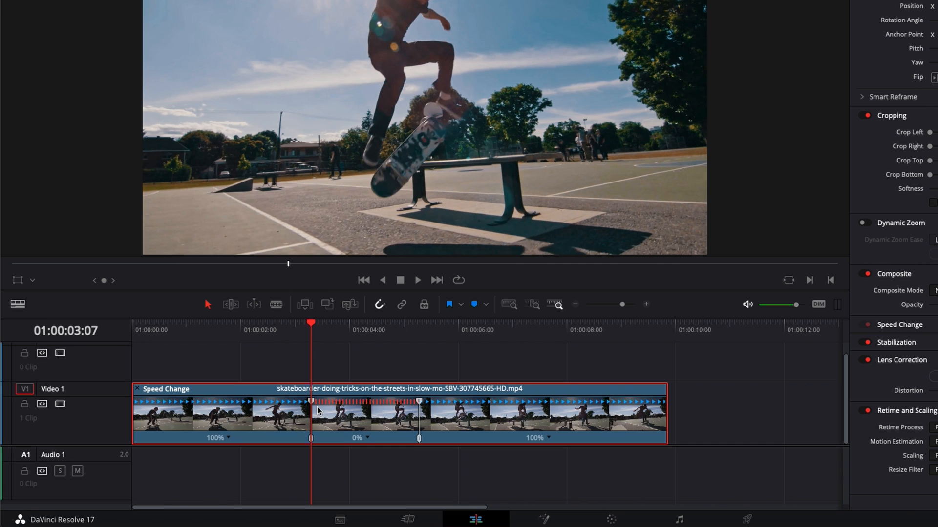
{"action": "mouse_move", "coordinate": [566, 402]}
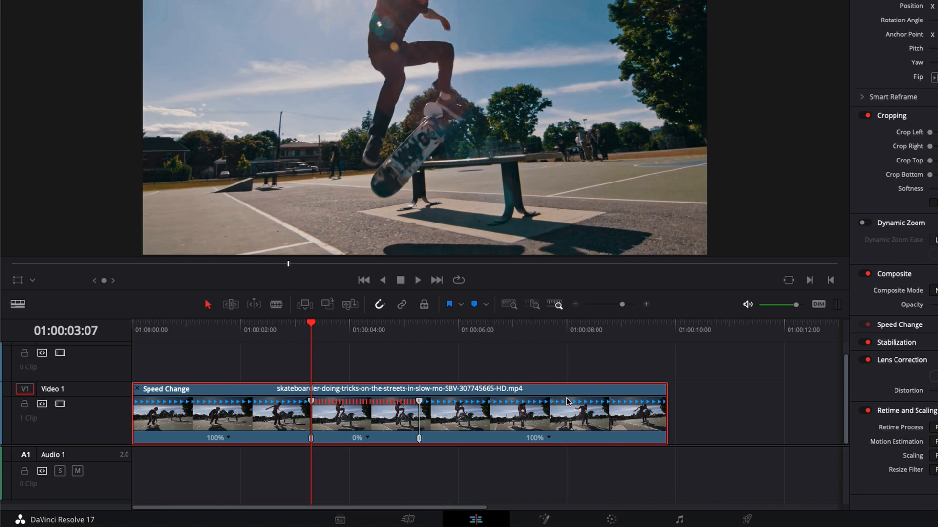
{"action": "left_click", "coordinate": [417, 280]}
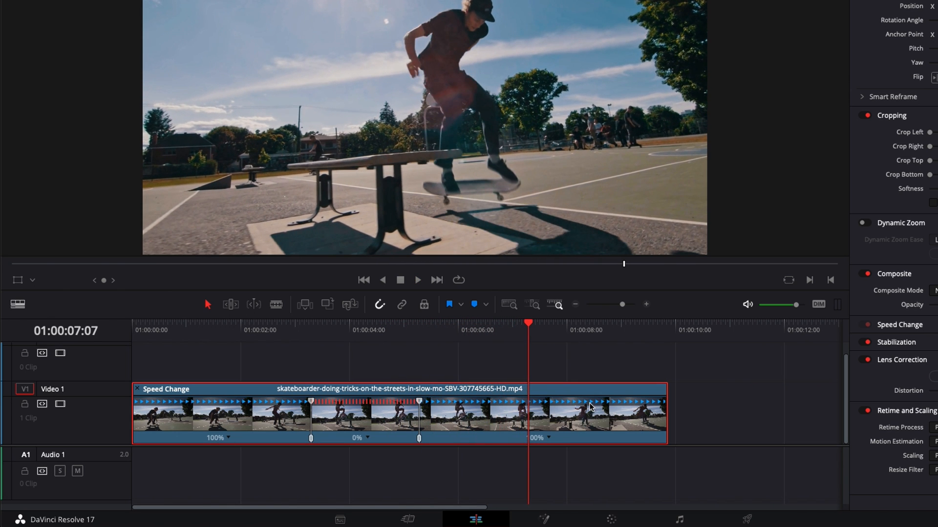
{"action": "mouse_move", "coordinate": [420, 406]}
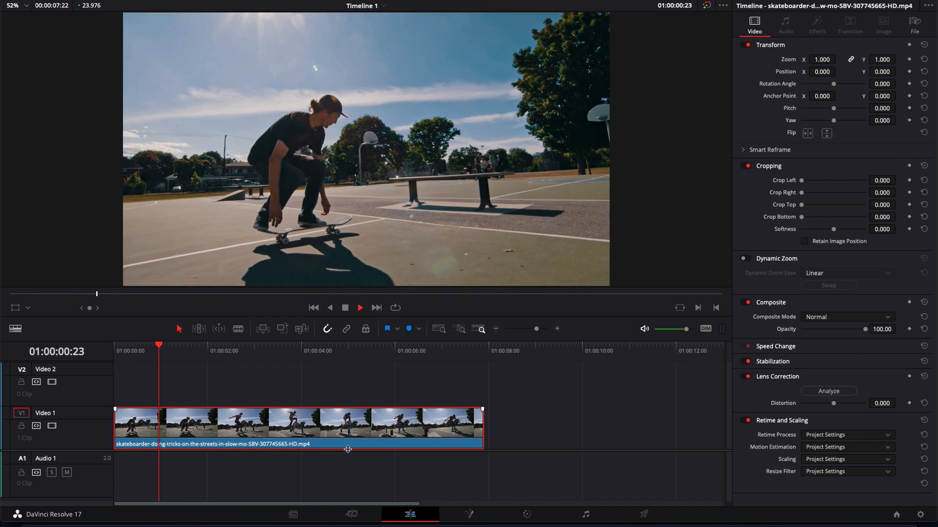
Step: Cut the clip at the mid-jump moment and expand Speed Change in the Inspector
{"action": "left_click", "coordinate": [252, 347]}
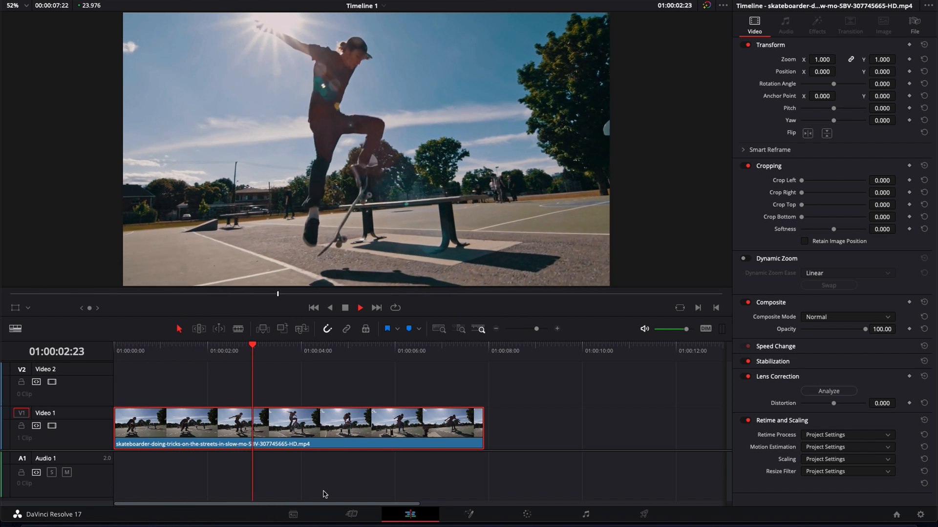
{"action": "left_click", "coordinate": [262, 344]}
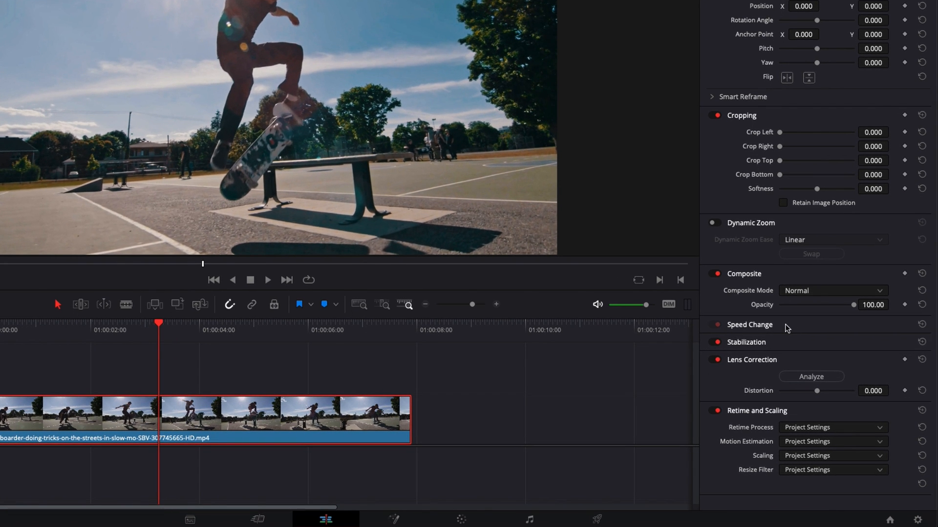
{"action": "left_click", "coordinate": [749, 325]}
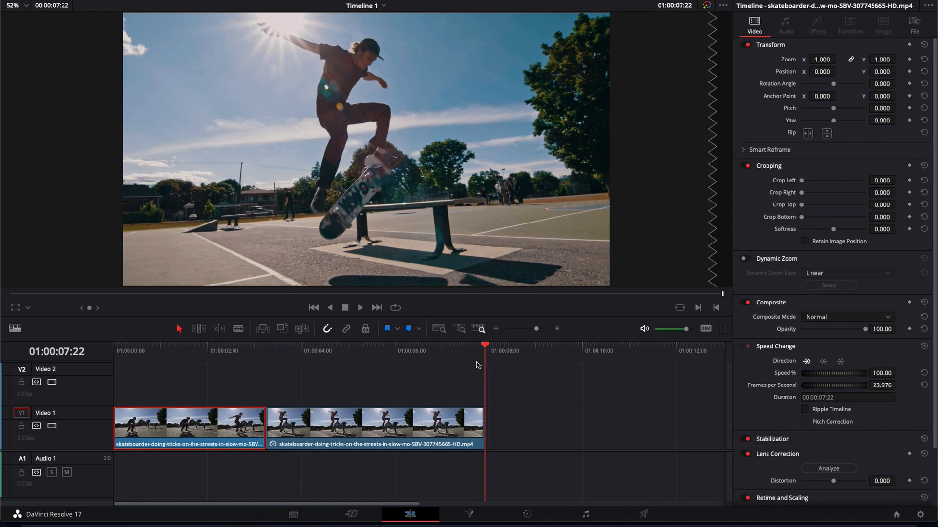
Step: Convert the whole selected clip into a single freeze frame of the jump
{"action": "left_click", "coordinate": [266, 345]}
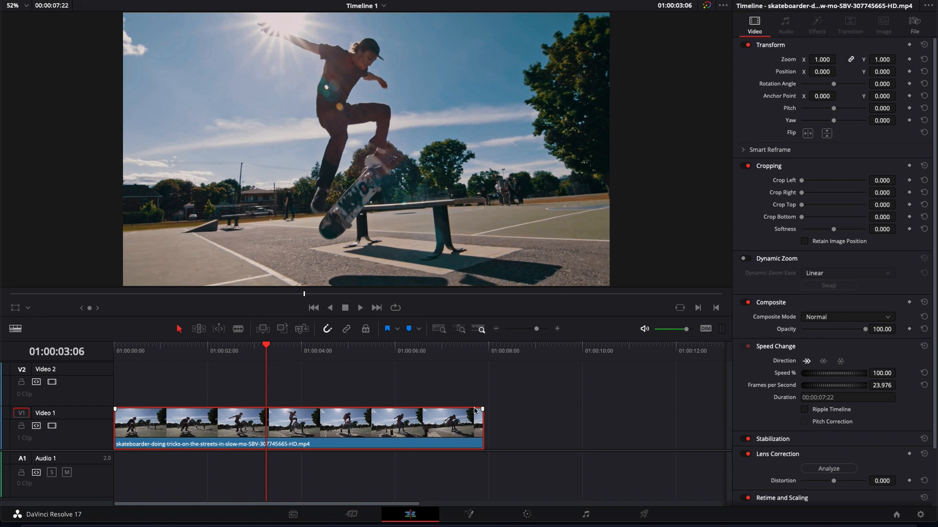
{"action": "key", "text": "shift+r"}
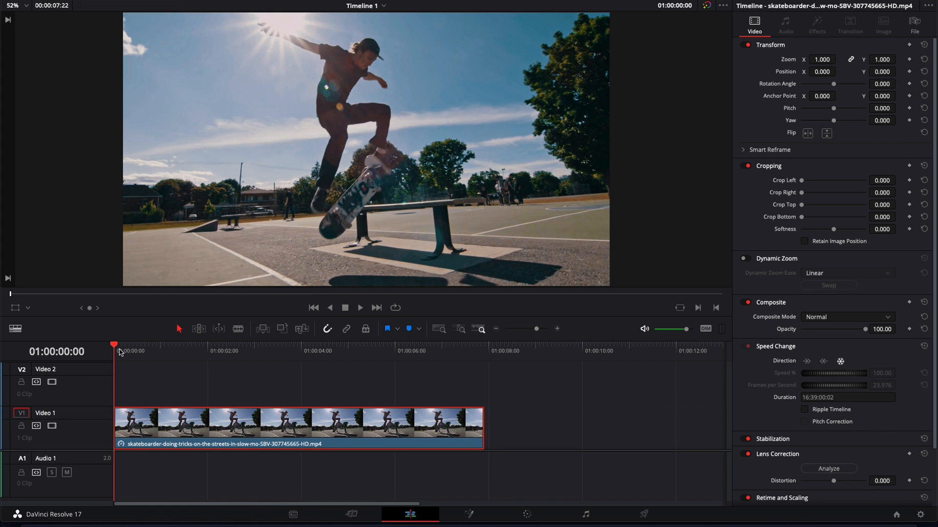
{"action": "left_click", "coordinate": [435, 347]}
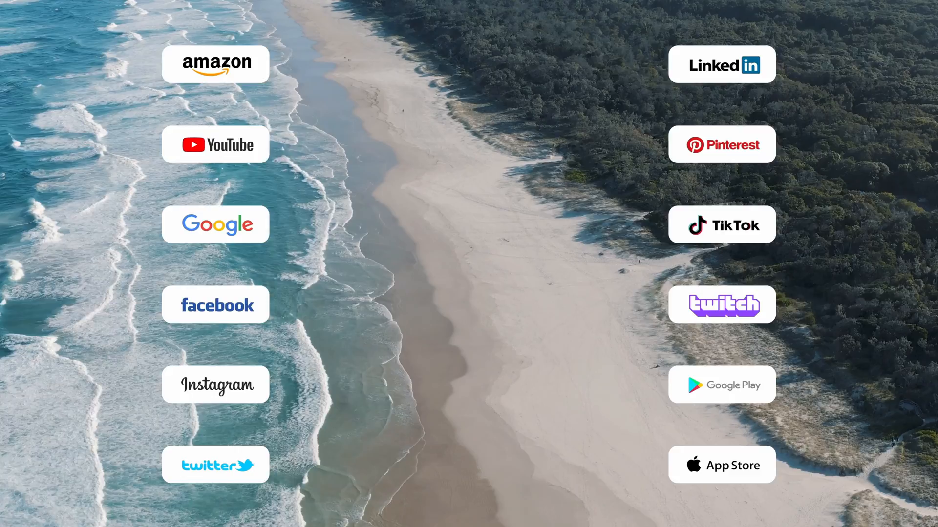
Step: List the logo icon choices for the title, currently set to Amazon
{"action": "left_click", "coordinate": [670, 64]}
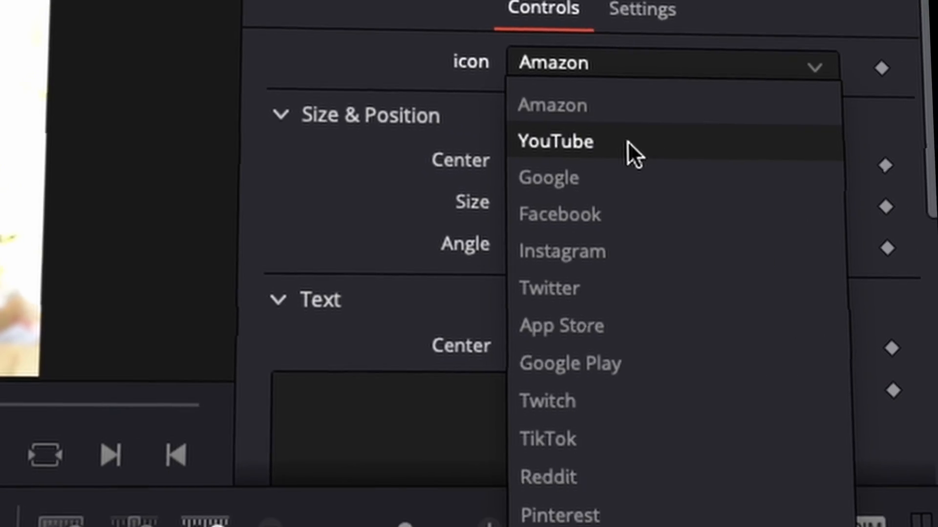